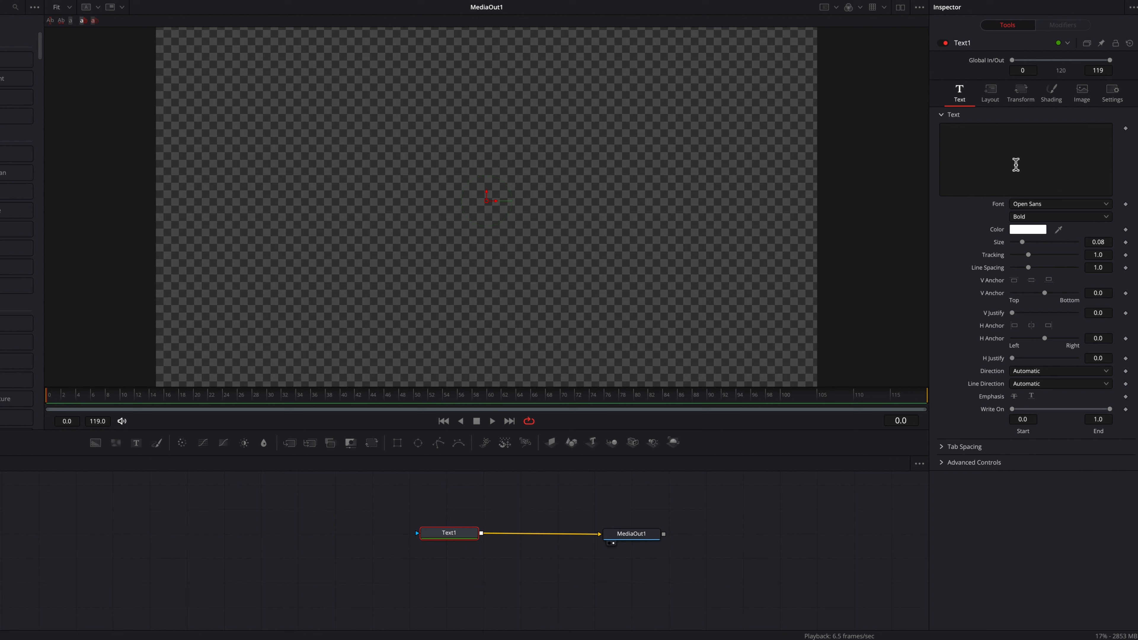
Write ECHO in Text1 with the Semi Expanded Heavy font at about 0.16 size.
text(ECHO)
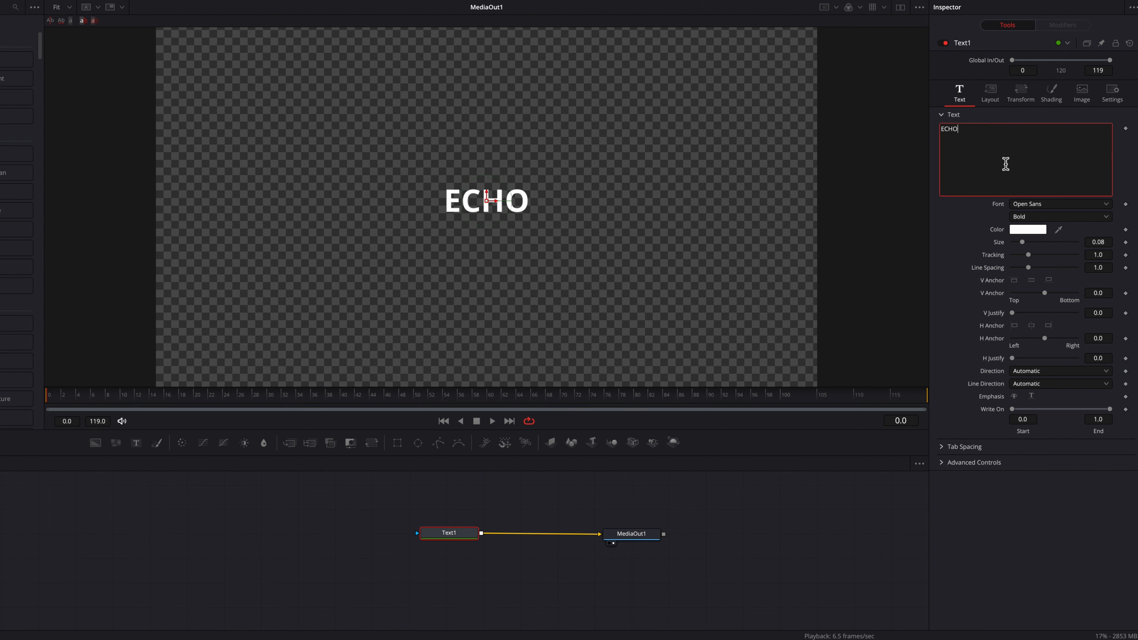
click(1057, 204)
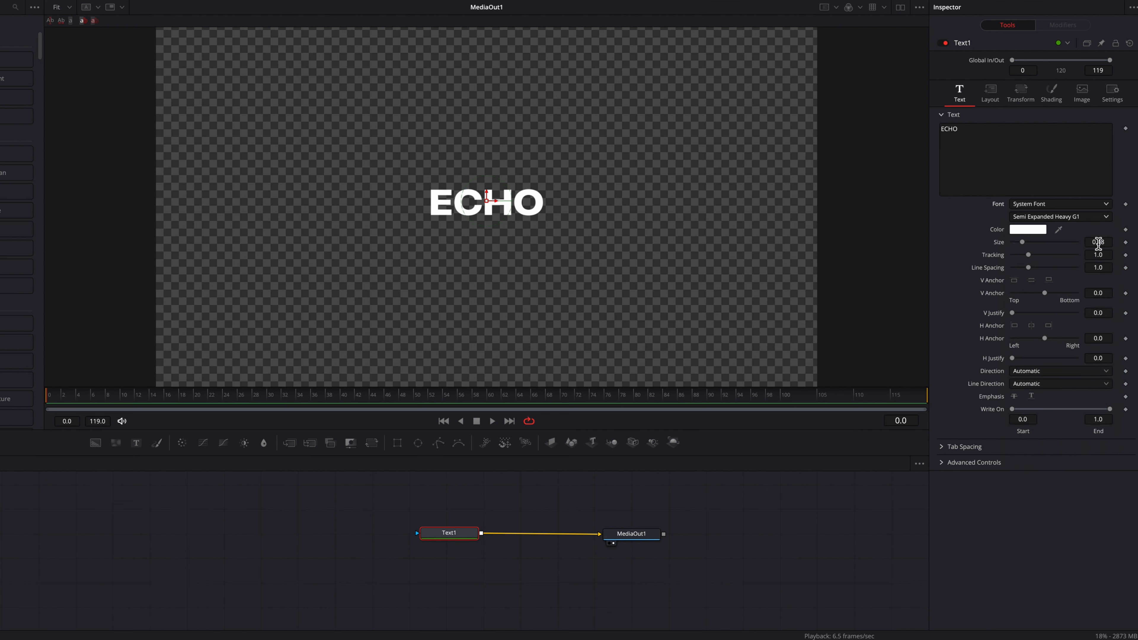
drag(1024, 243, 1032, 243)
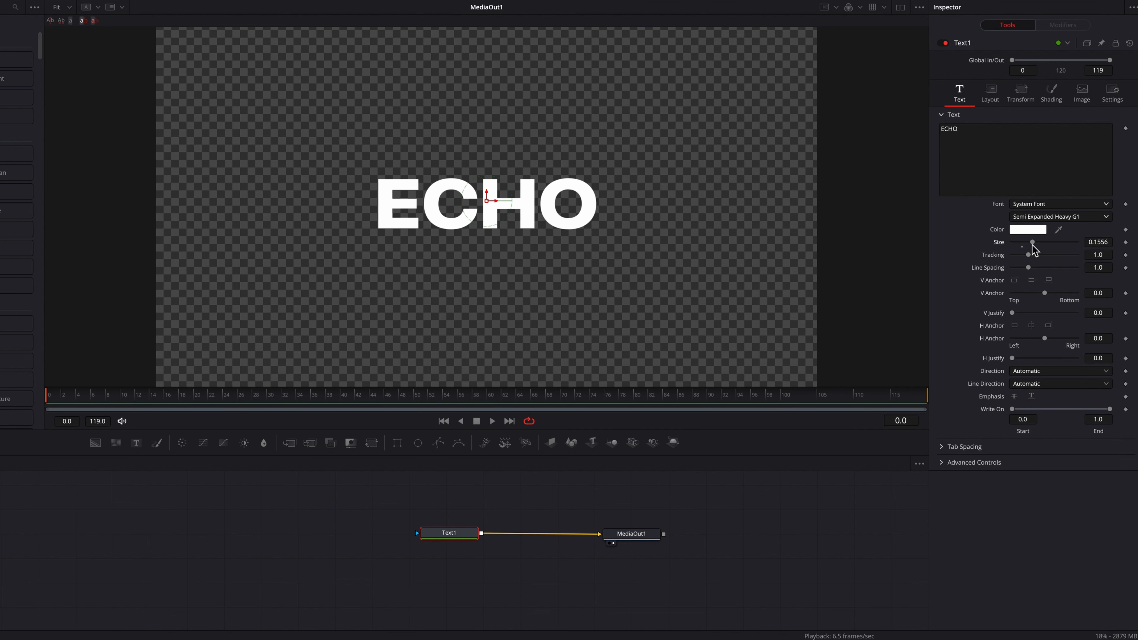
click(1050, 93)
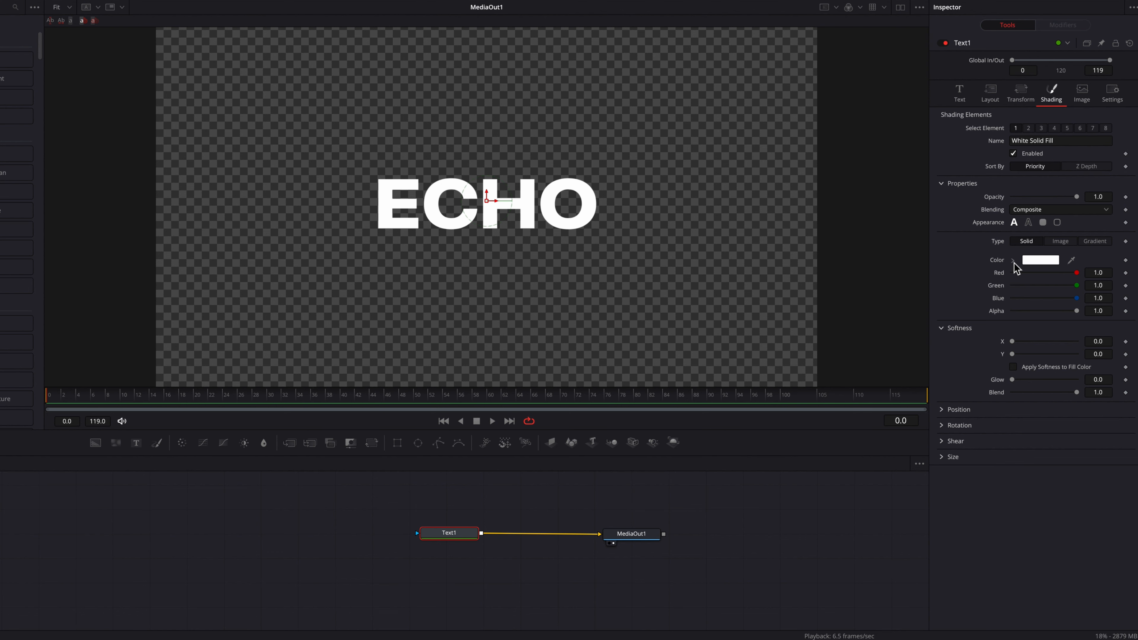
Set shading element 1's fill to black and enable element 2's outline.
click(1038, 259)
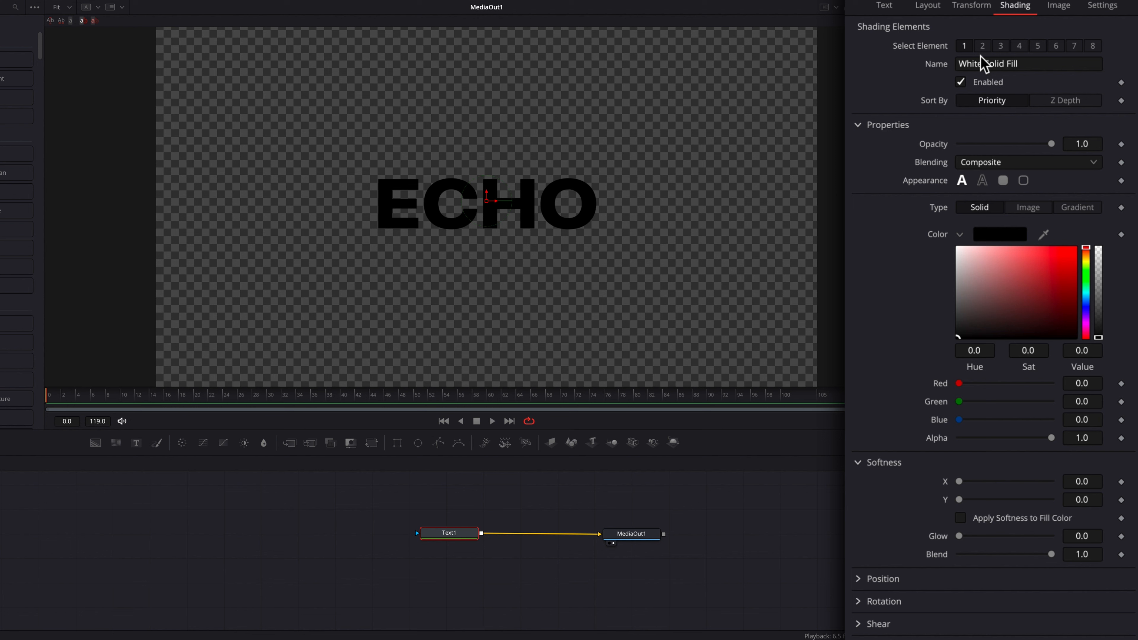
click(981, 46)
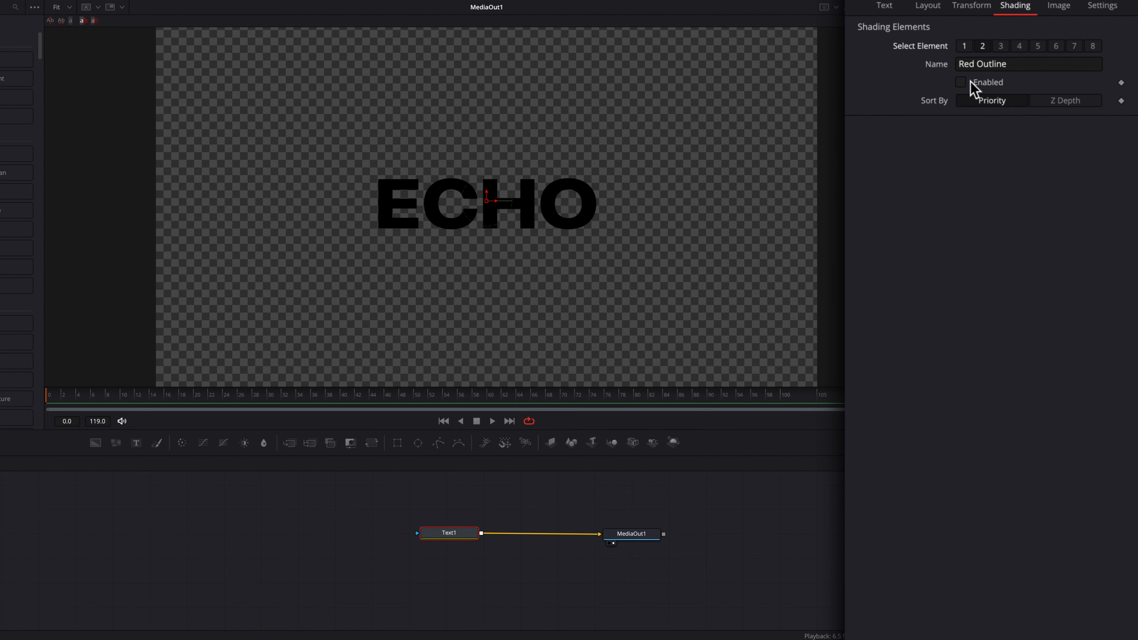
click(960, 81)
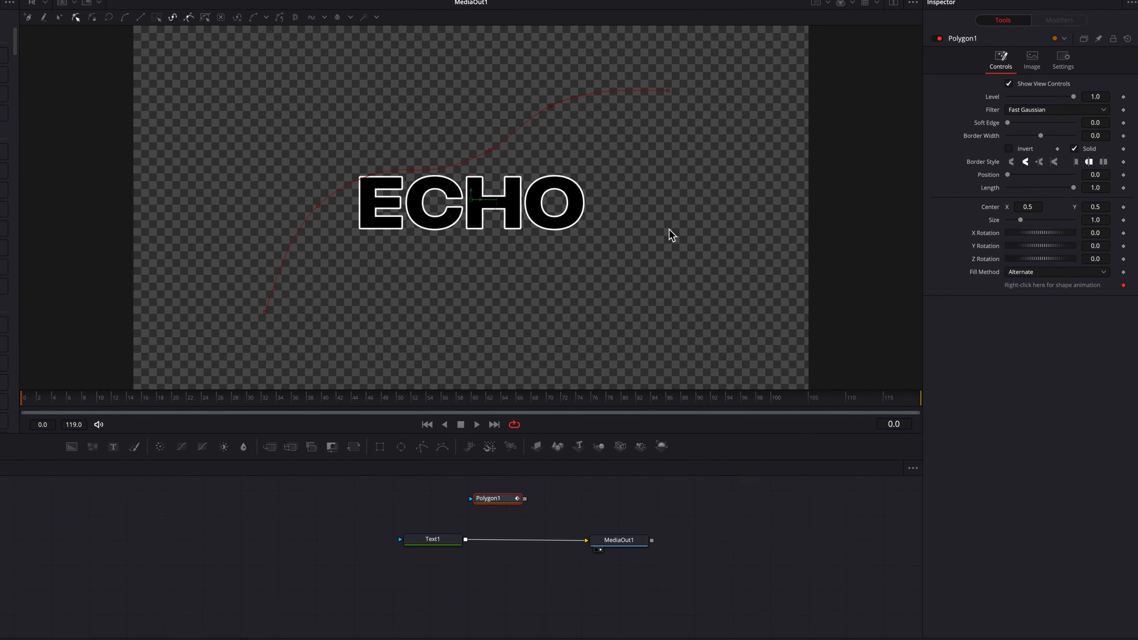
Publish the Polygon curve's shape so other tools can connect to it.
right_click(1050, 285)
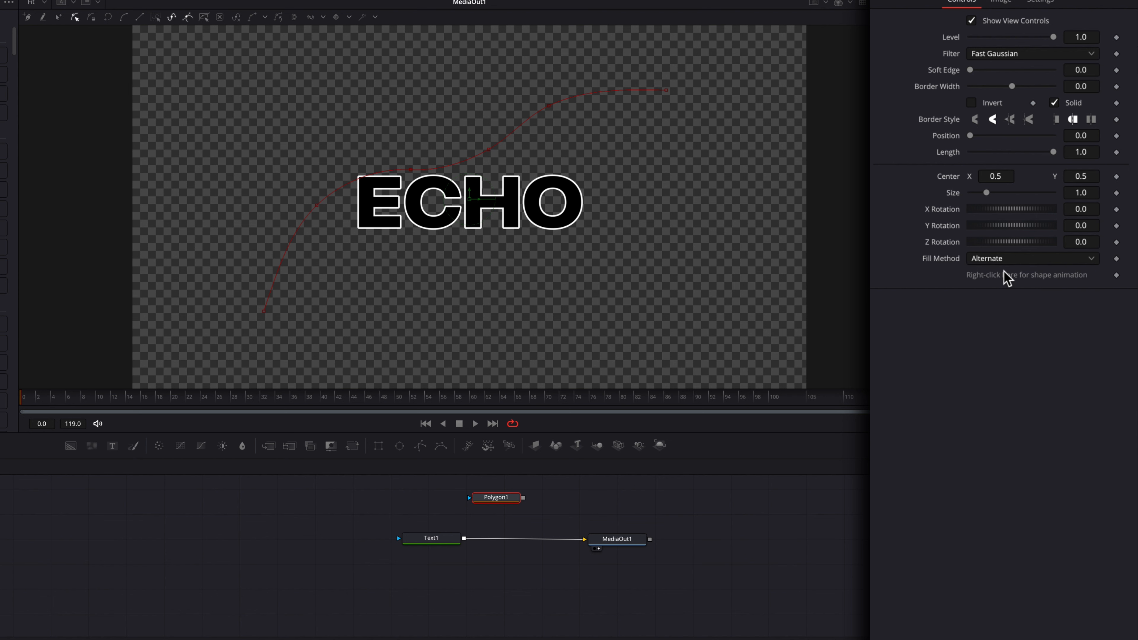
right_click(1026, 274)
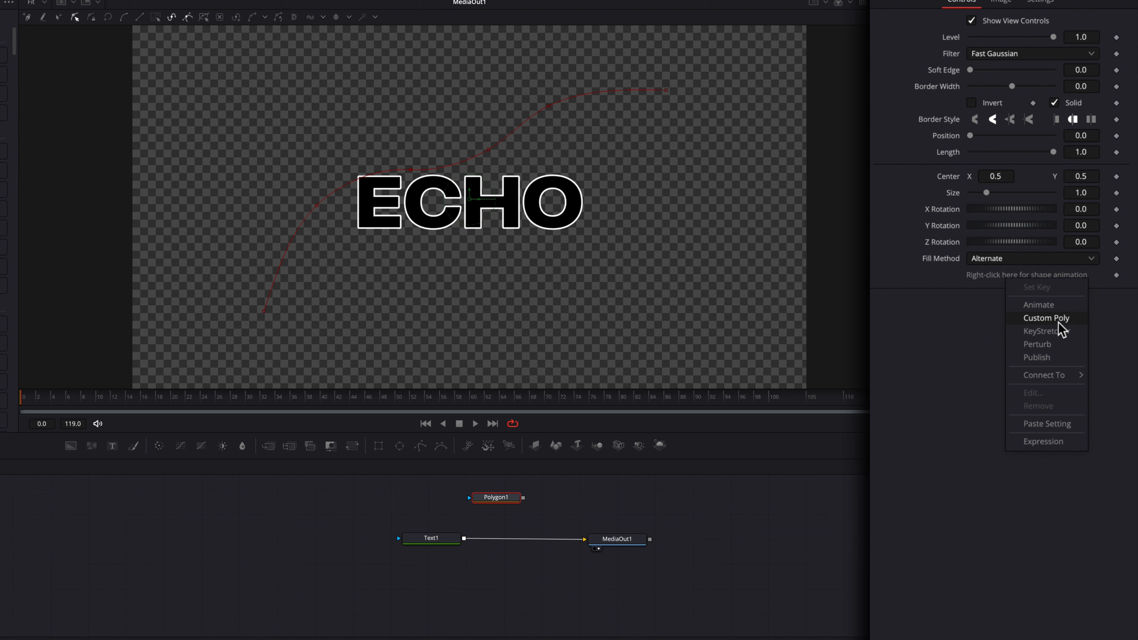
click(1045, 317)
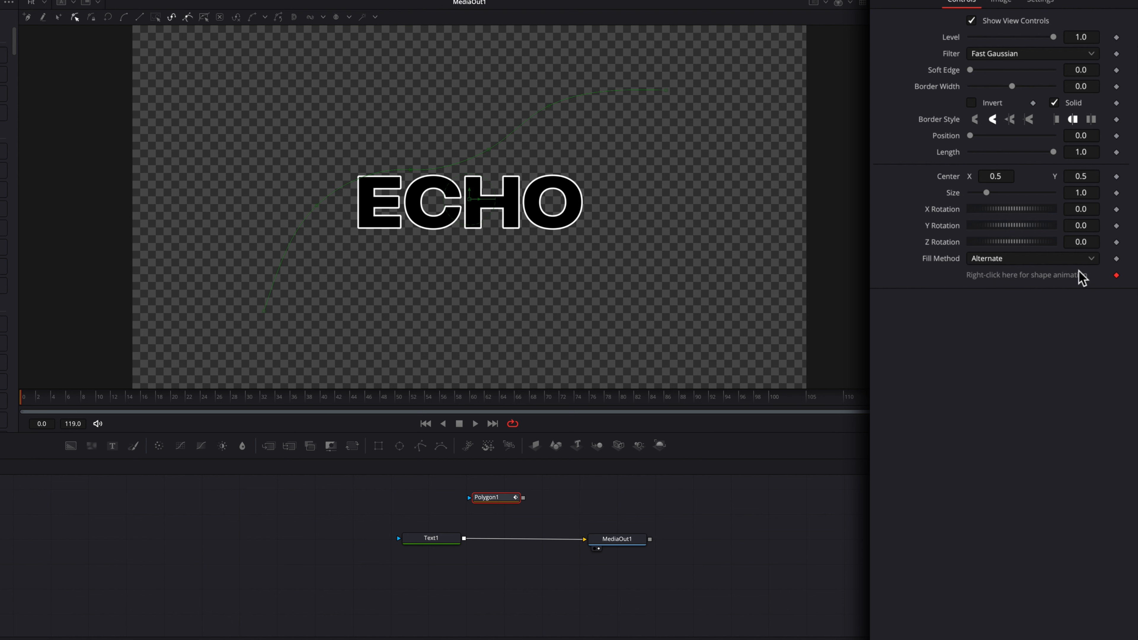
click(1056, 19)
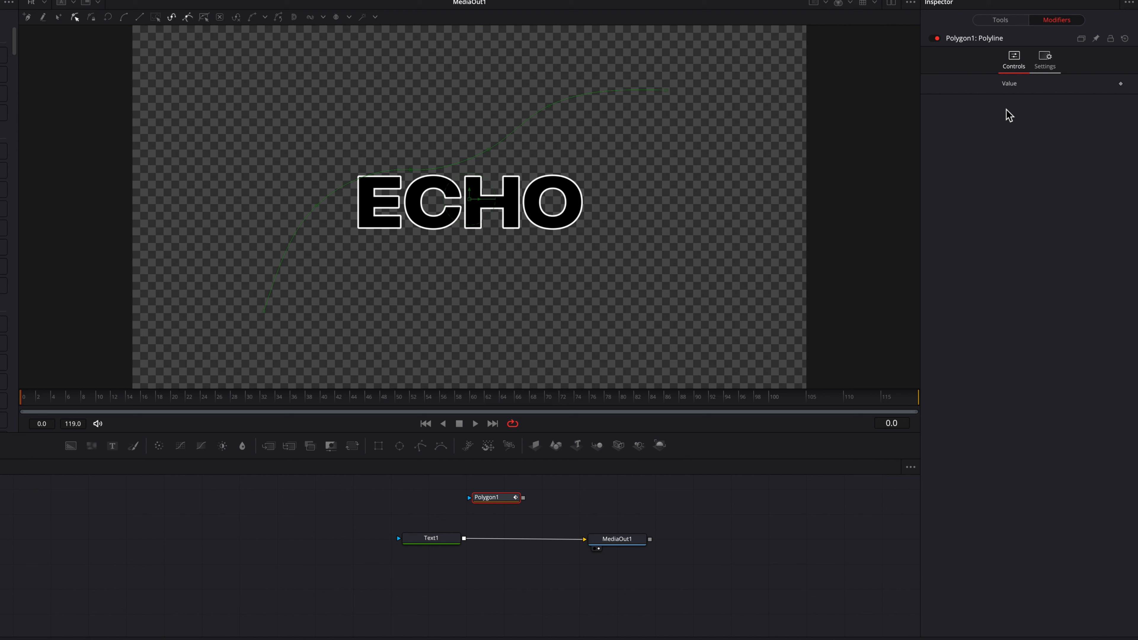
click(431, 537)
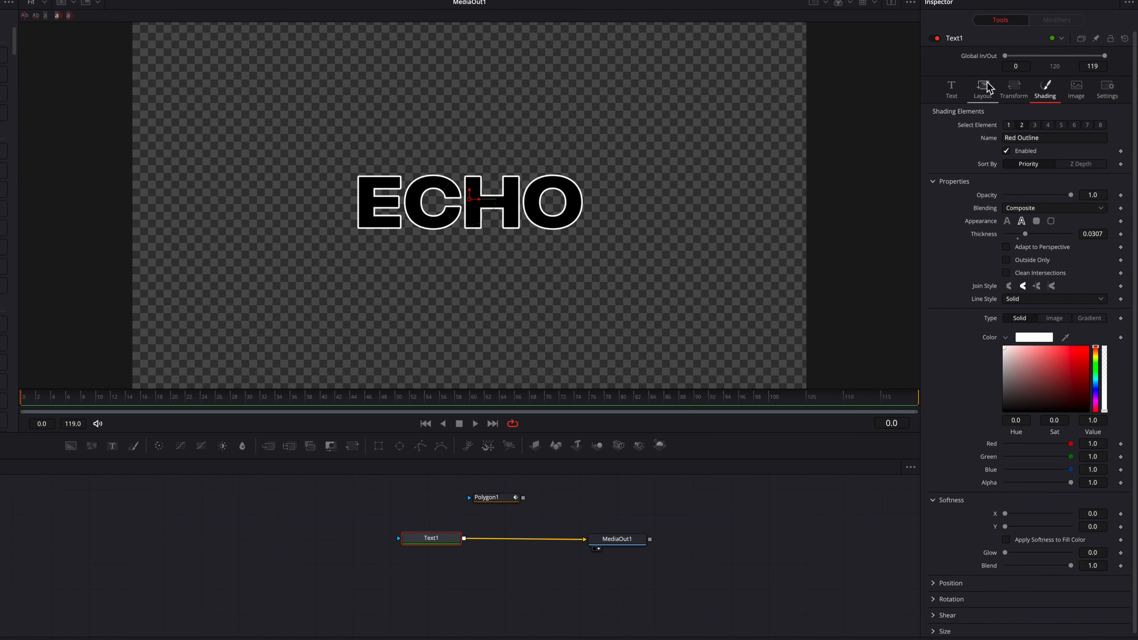
Attach a Path modifier to Text1's Center and connect its shape to Polygon1's polyline.
click(982, 90)
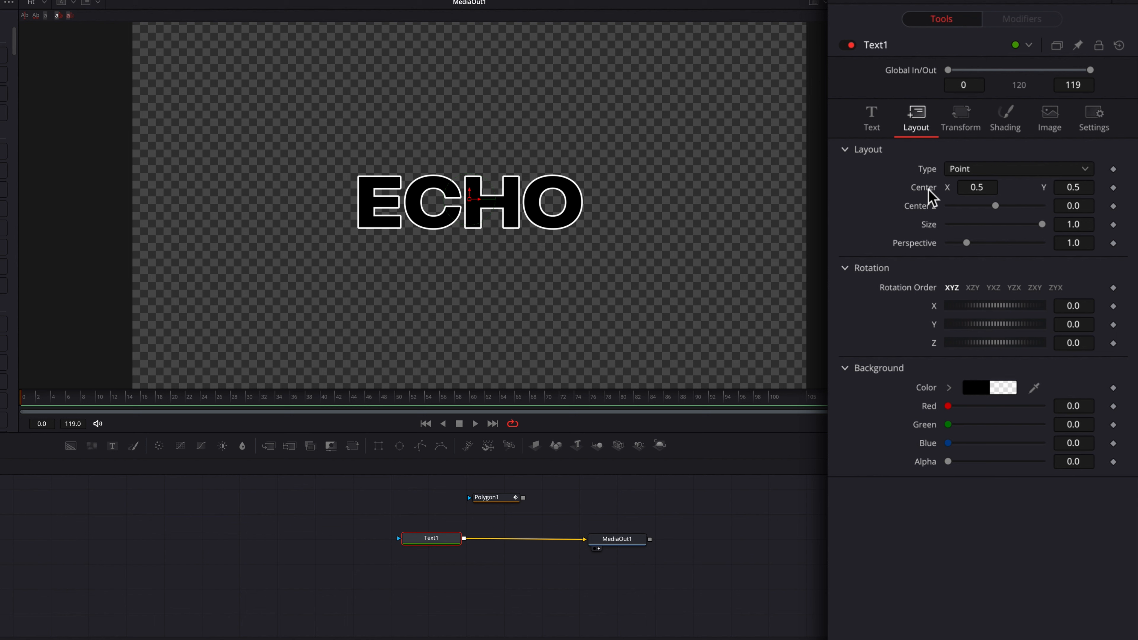
right_click(976, 187)
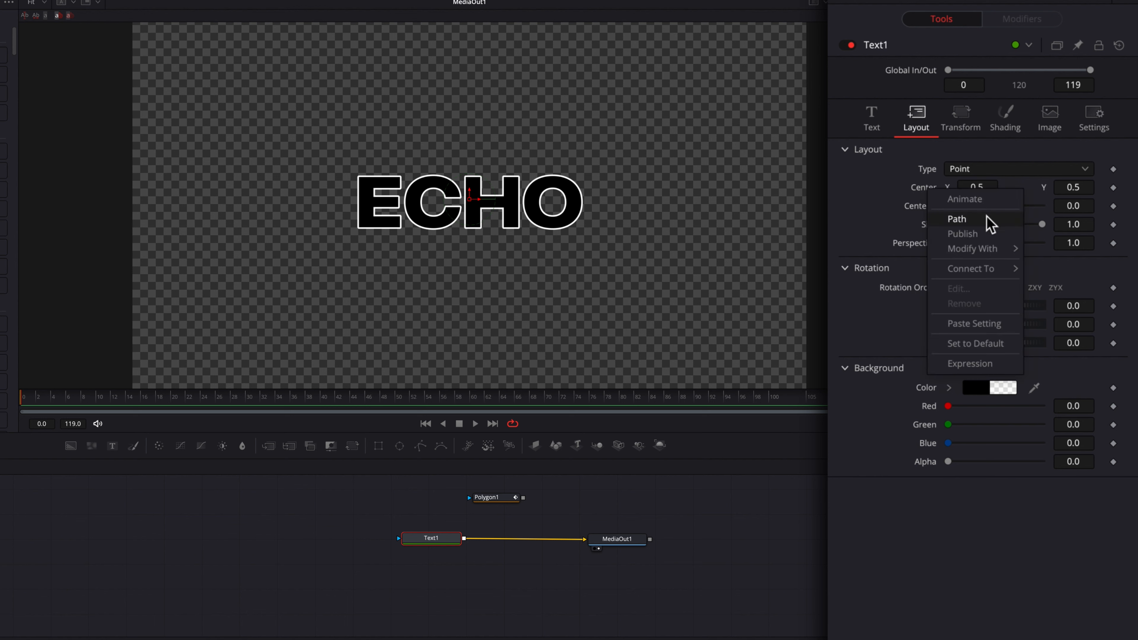
click(956, 219)
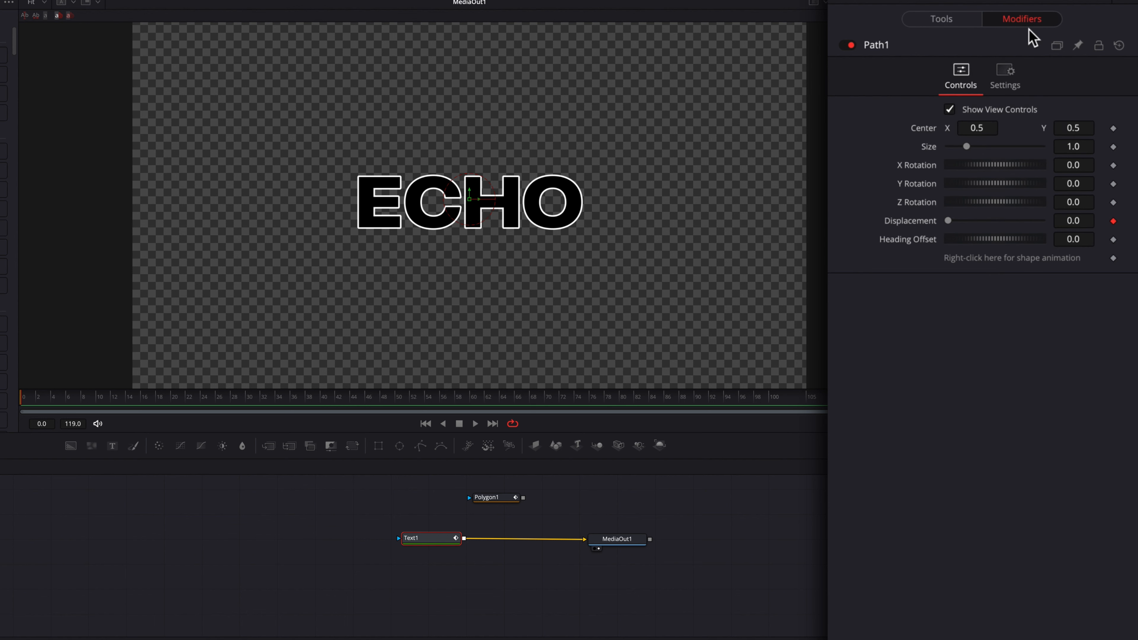
right_click(1011, 258)
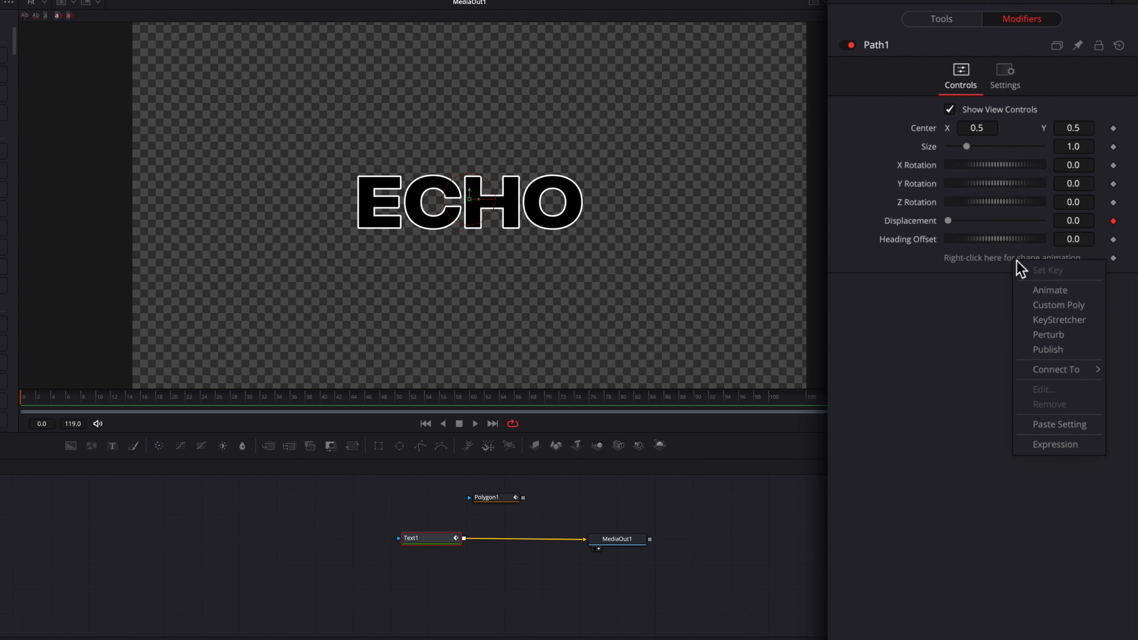
mouse_move(1056, 369)
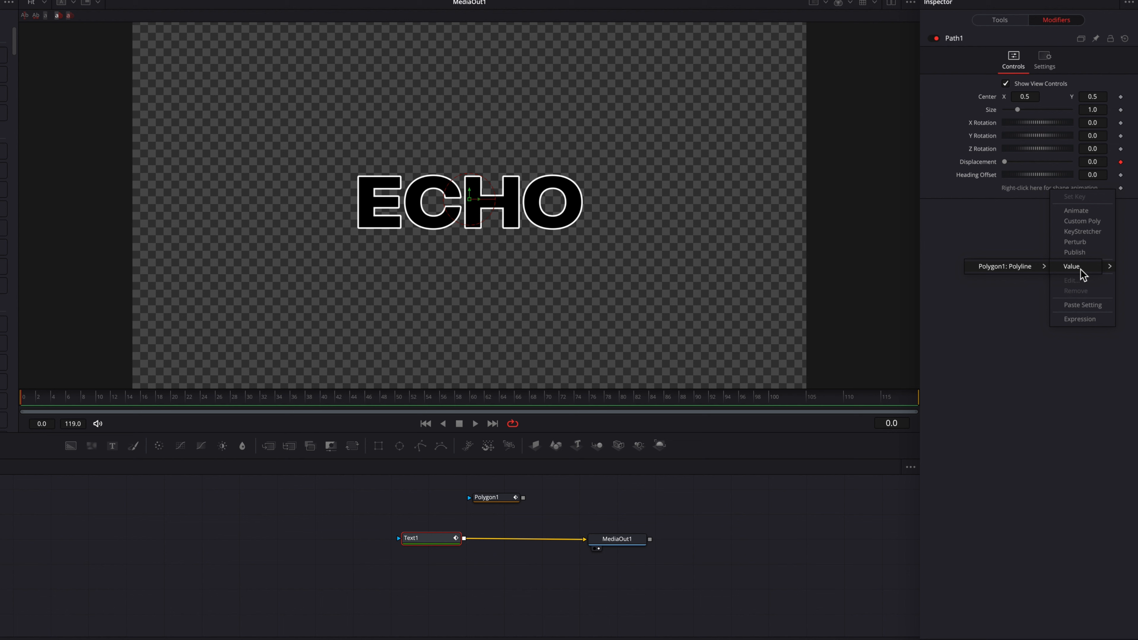
click(1071, 266)
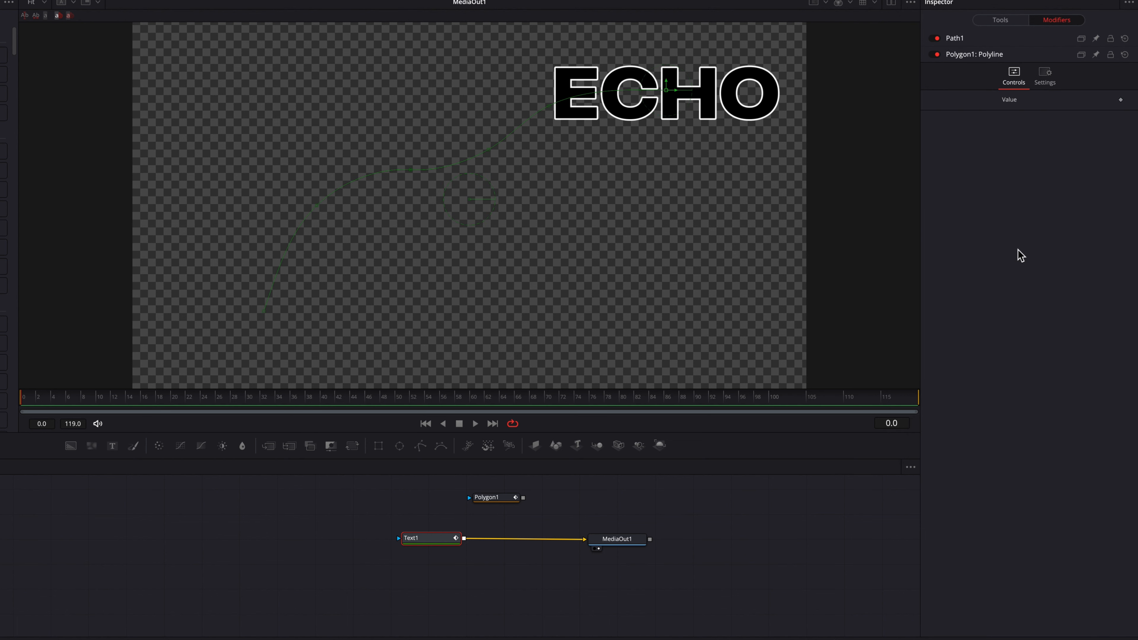
mouse_move(1029, 81)
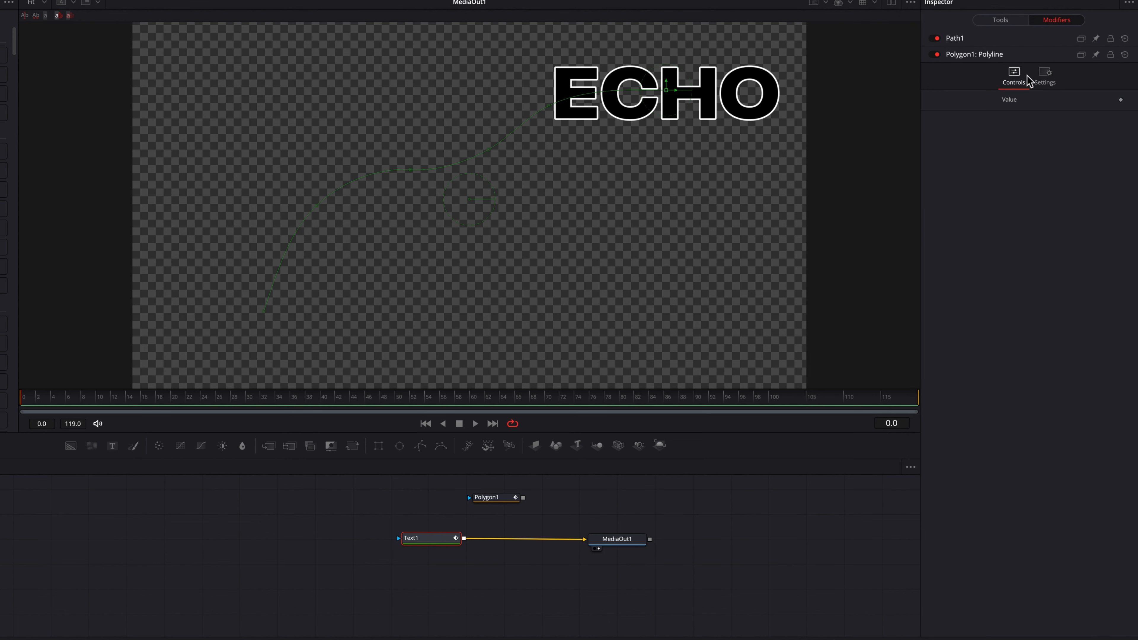
mouse_move(1034, 46)
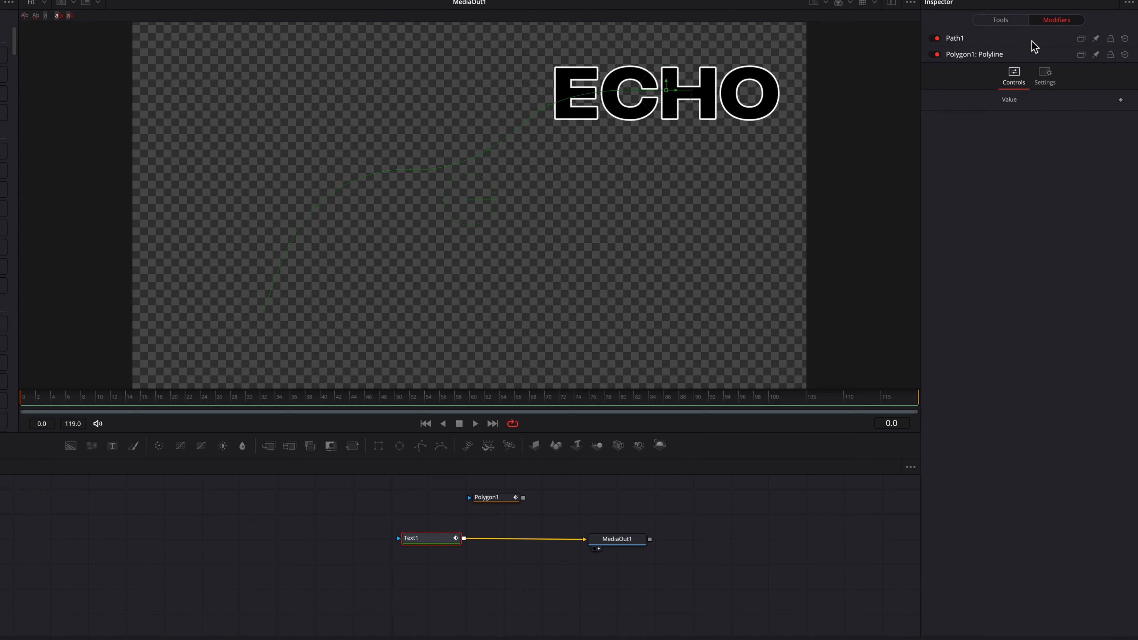
Keyframe Path1 Displacement from 0 on the first frame to the end on the last frame.
click(954, 38)
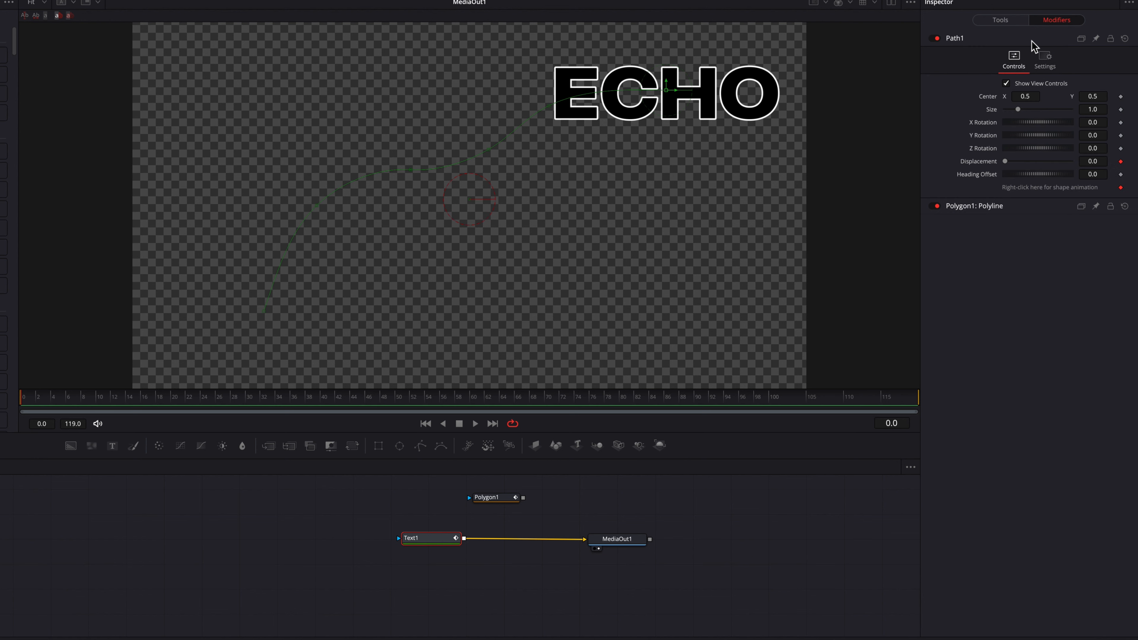
mouse_move(1124, 168)
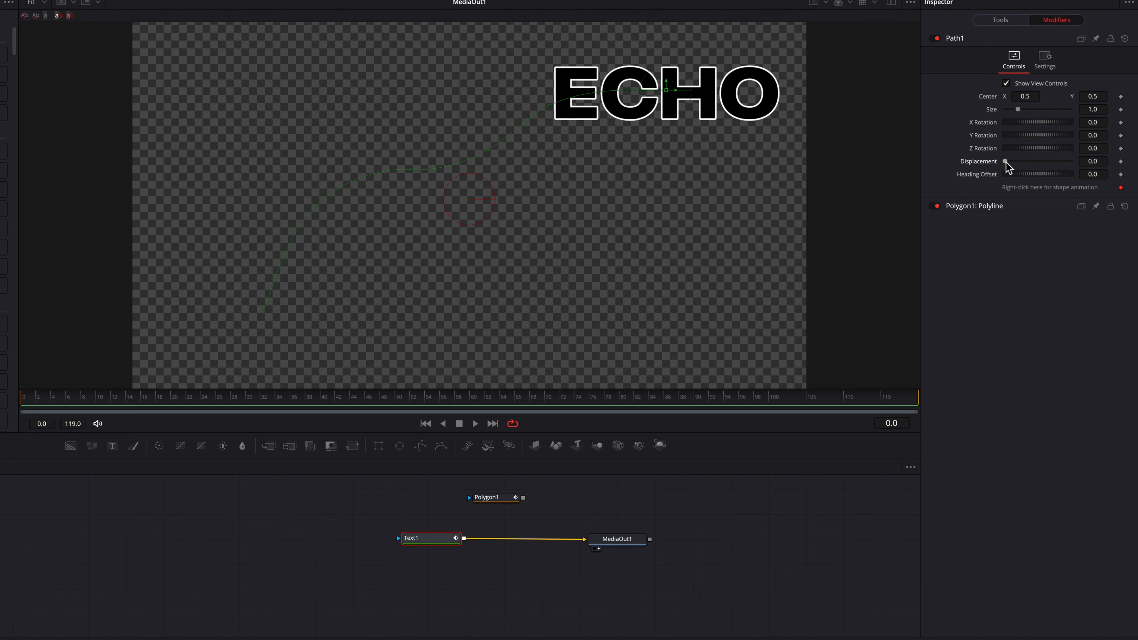
drag(1006, 161, 1059, 162)
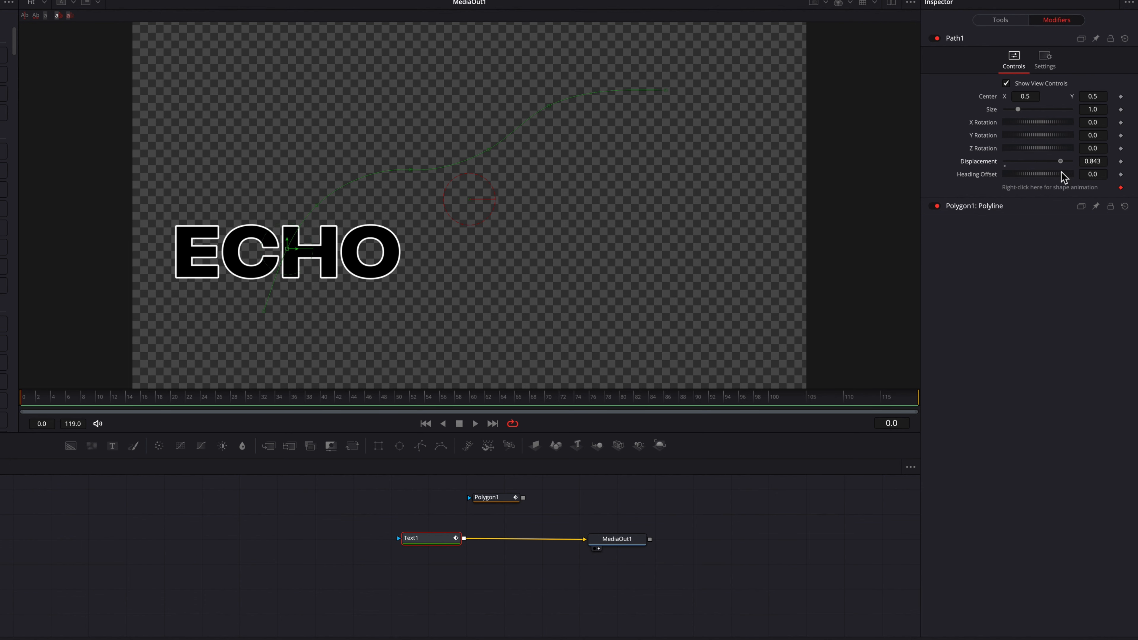
drag(1063, 161, 1039, 161)
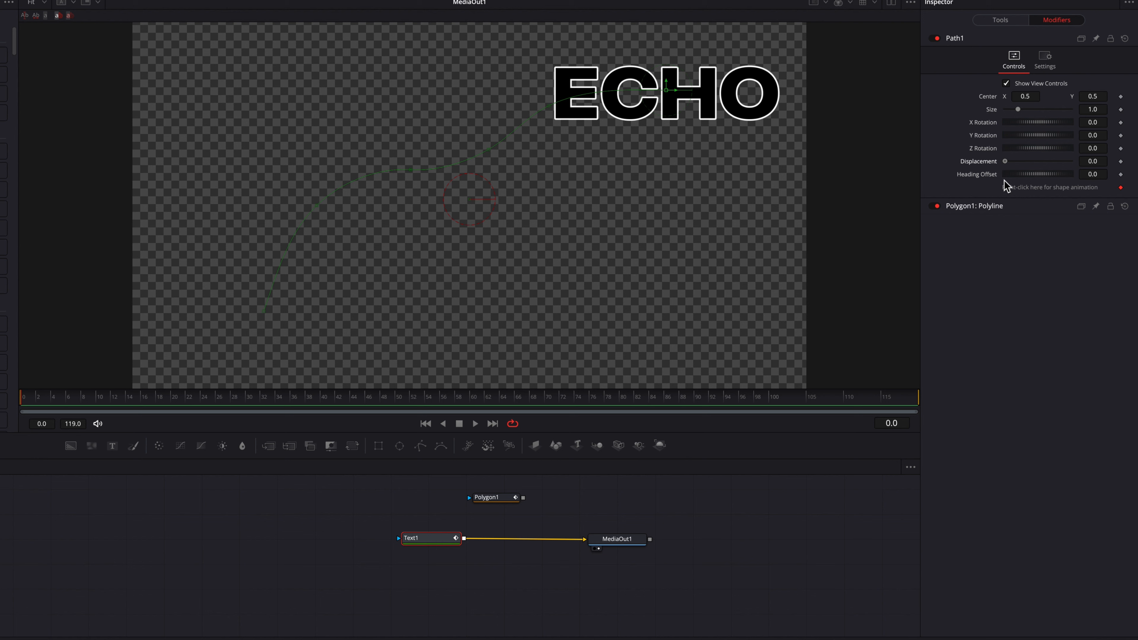
mouse_move(1124, 166)
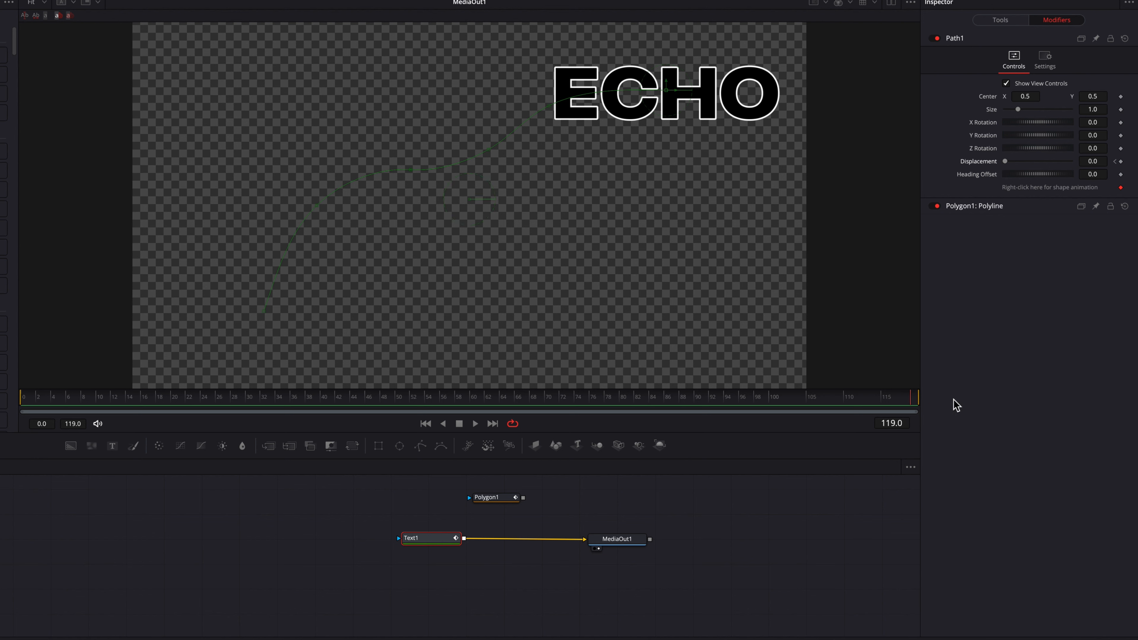
drag(1023, 161, 1059, 161)
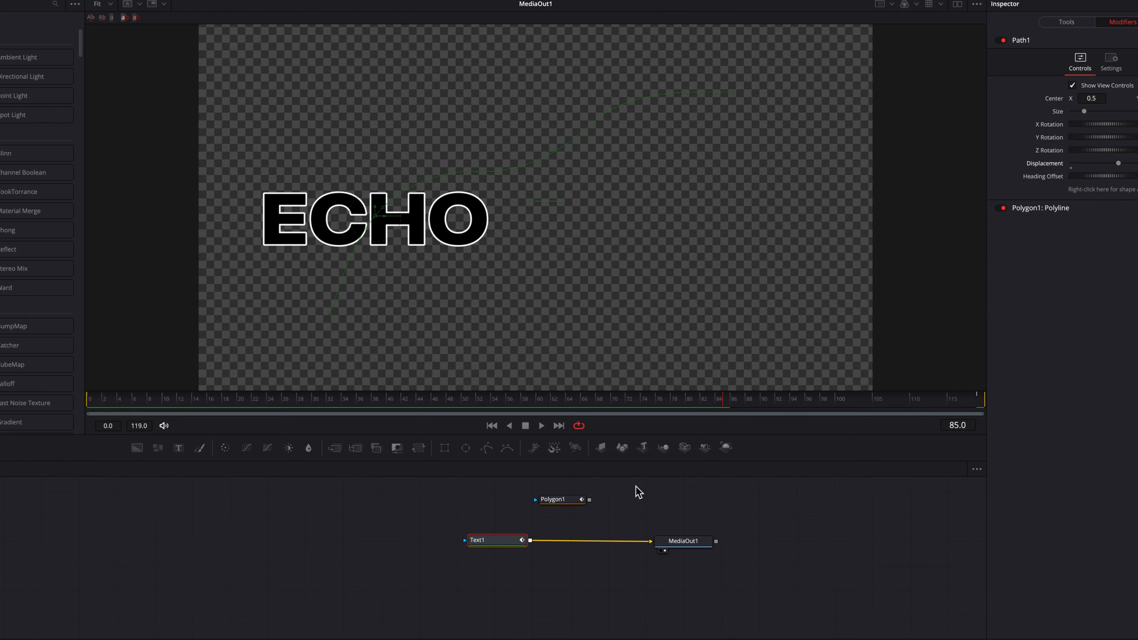
Insert a Duplicate node after Text1 and give its copies a negative Time Offset.
click(12, 7)
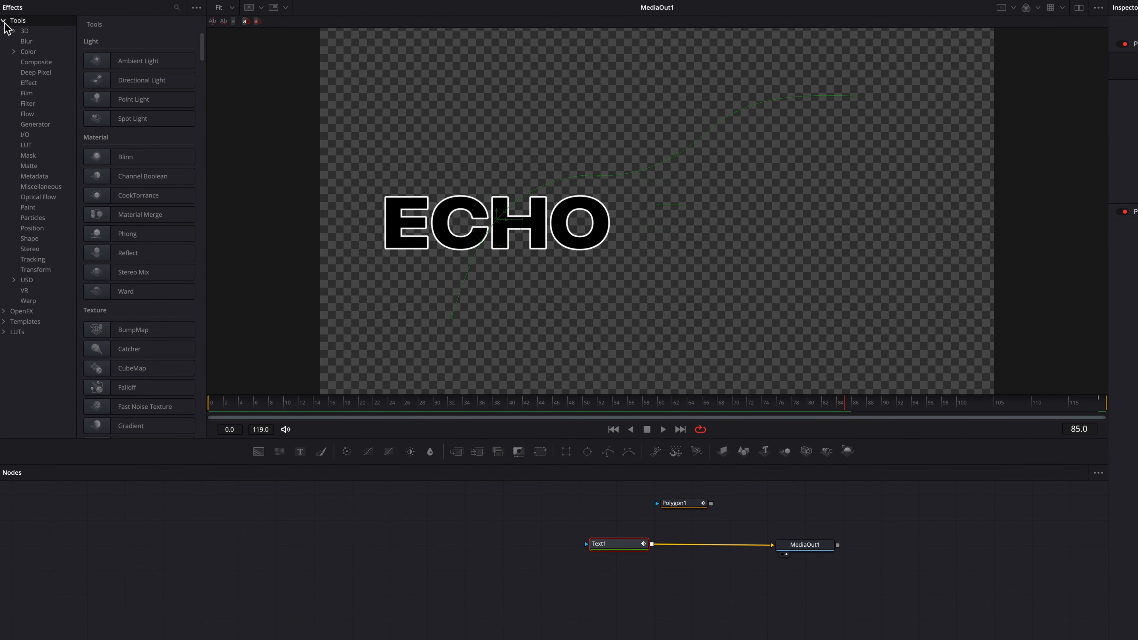
click(29, 83)
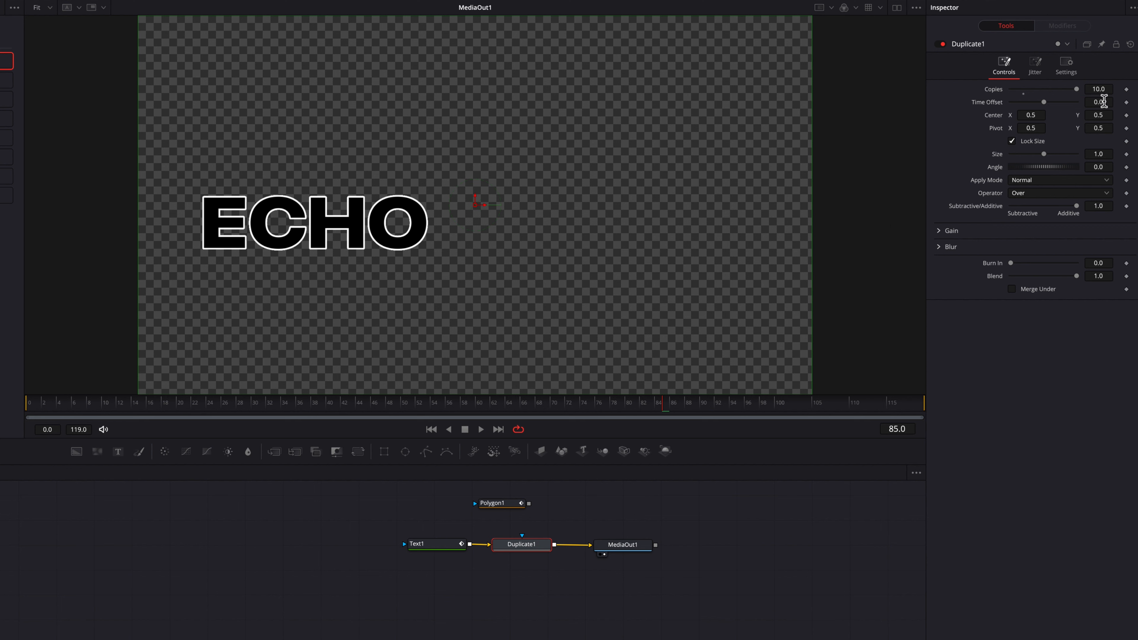
text(-0.65)
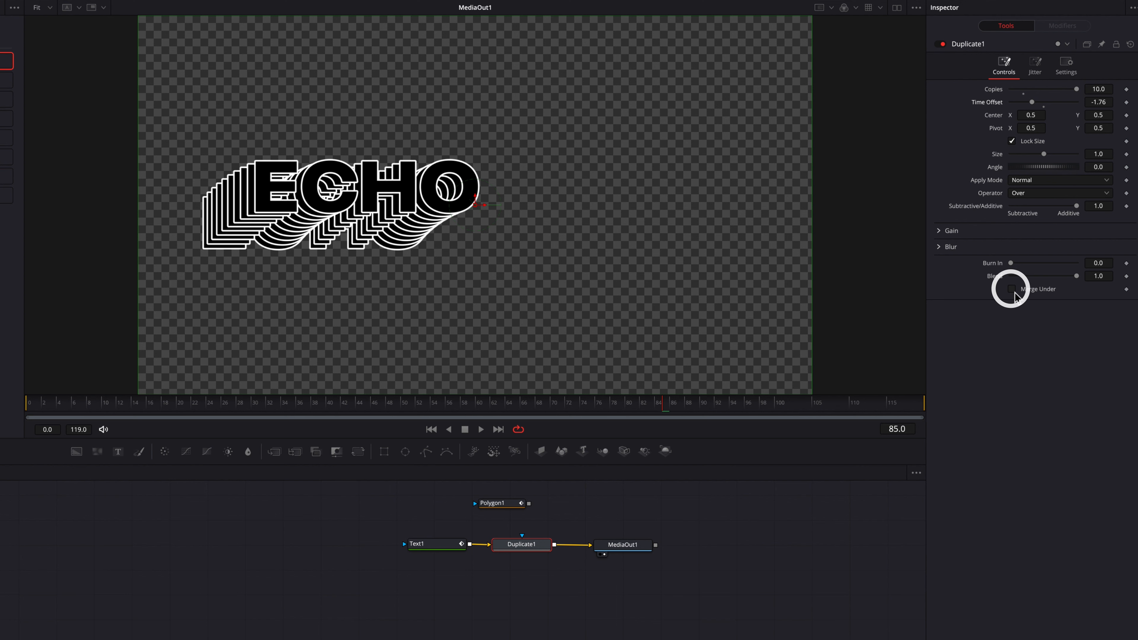
Enable Merge Under and raise Copies to 15.0, then preview the longer trail.
click(1012, 289)
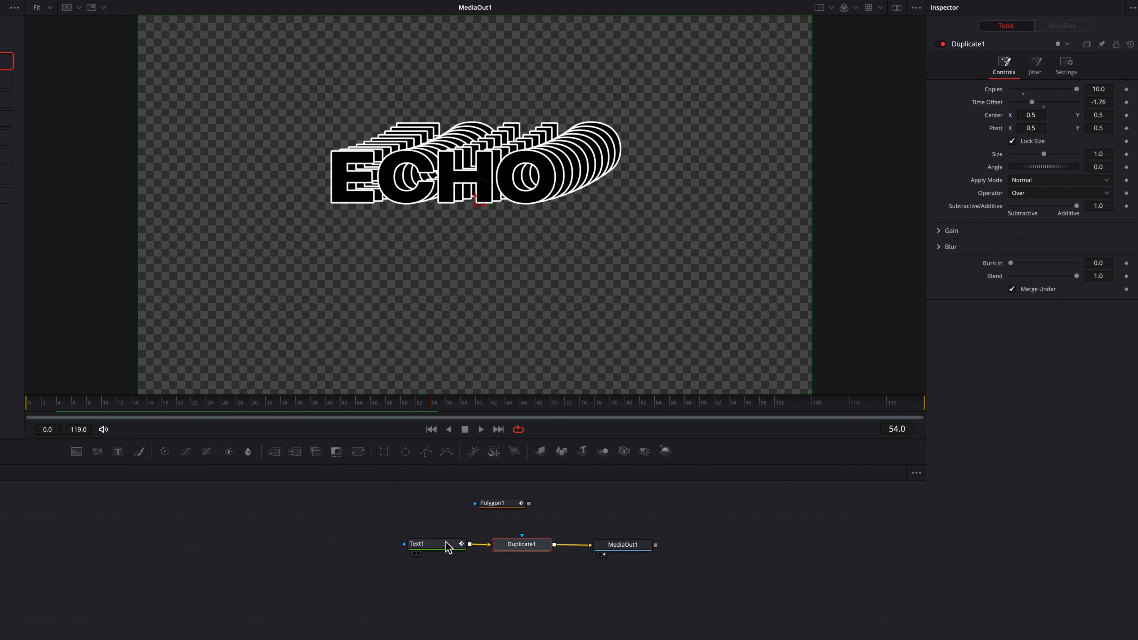
click(1098, 88)
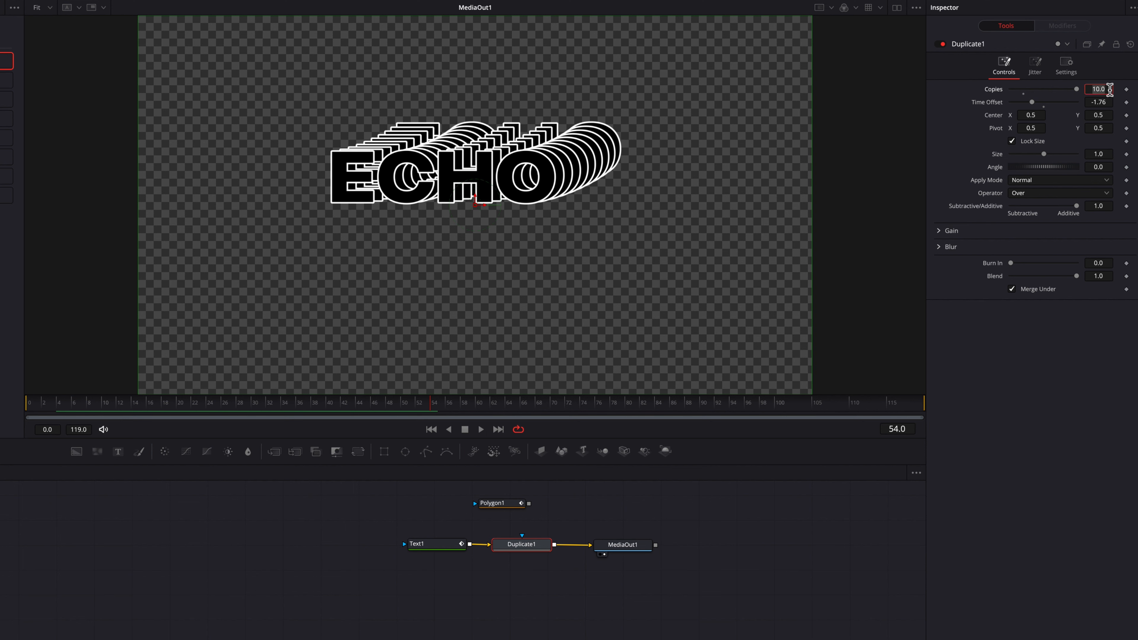
text(15.0)
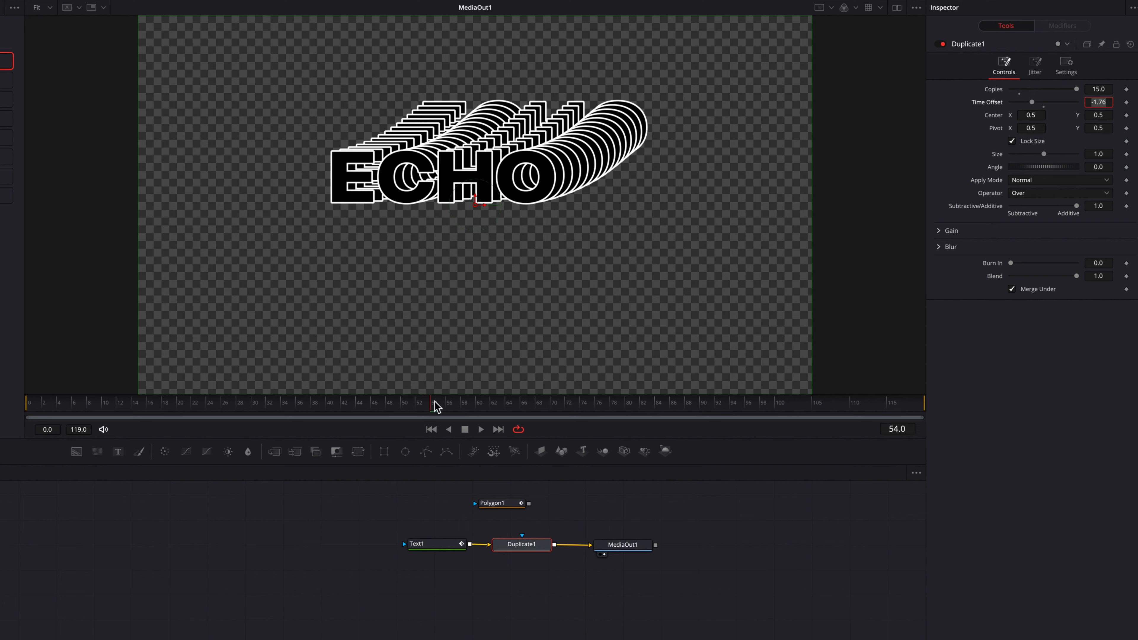
drag(437, 402, 659, 402)
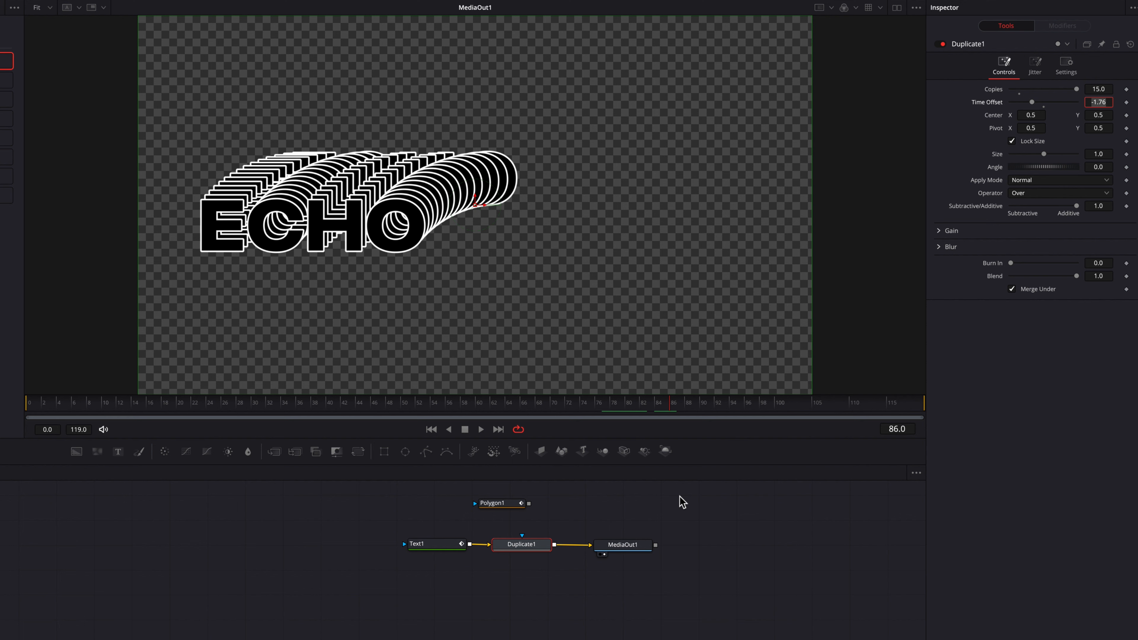
Keyframe Time Offset to 0.0 on the last frame so the copies collapse into one ECHO.
click(735, 402)
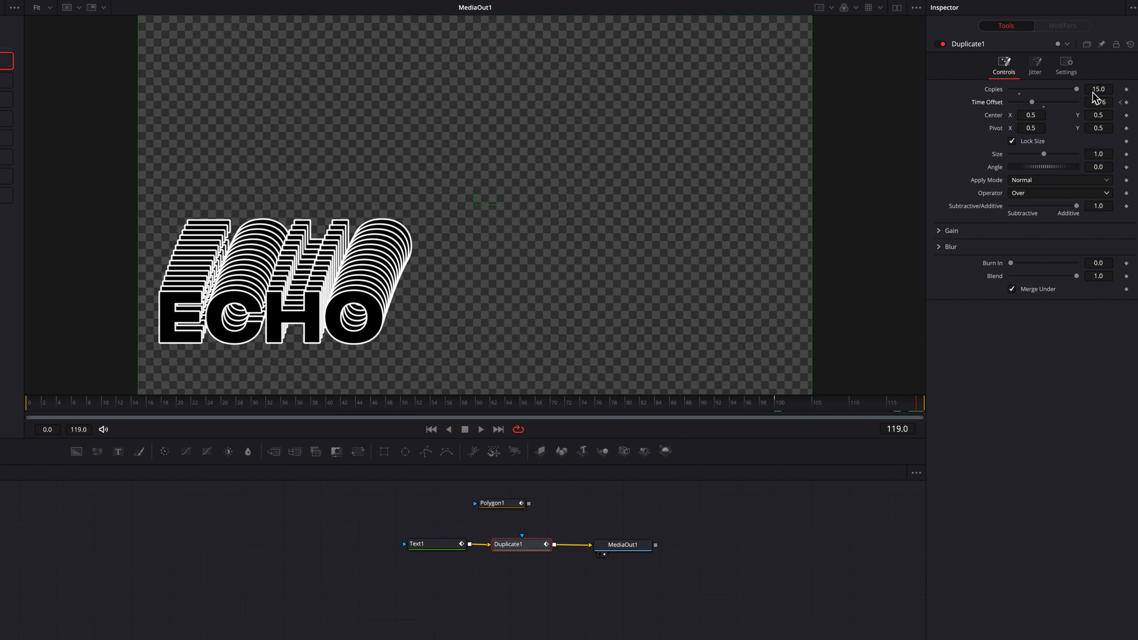
drag(1045, 101, 1031, 101)
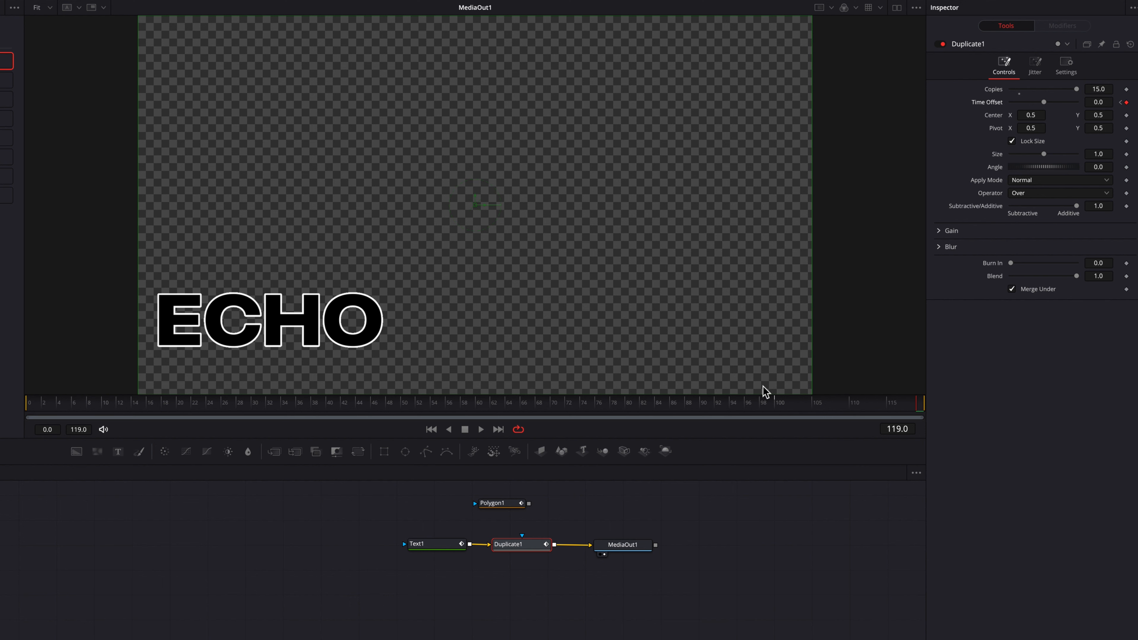
click(480, 429)
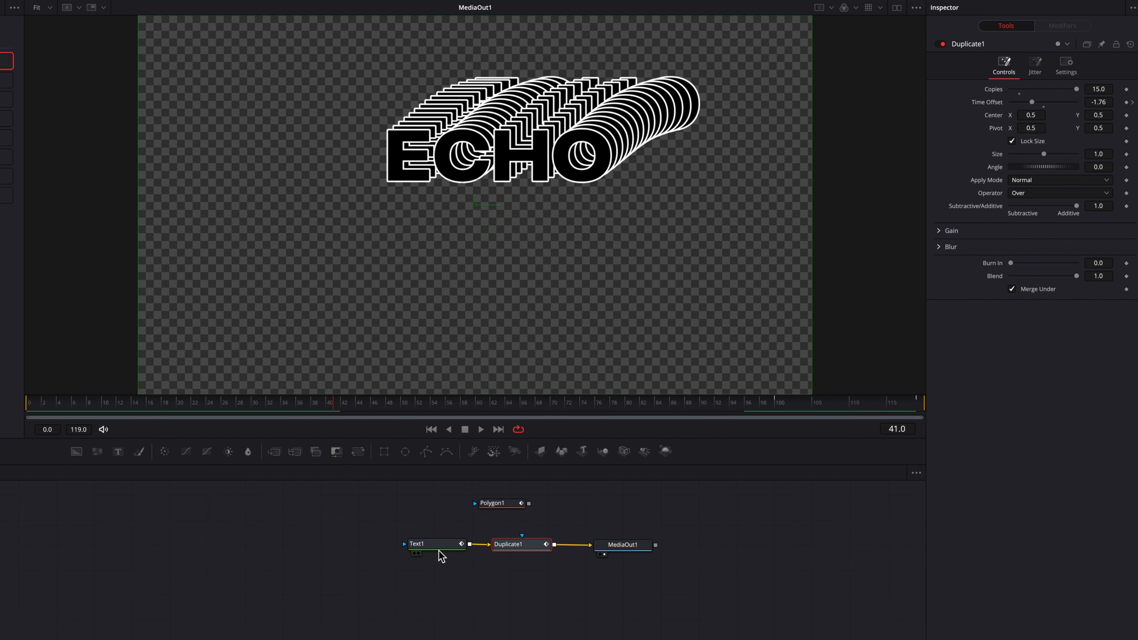
Copy Text1 to Text1_1 and merge it over the Duplicate trail through Merge1.
click(416, 543)
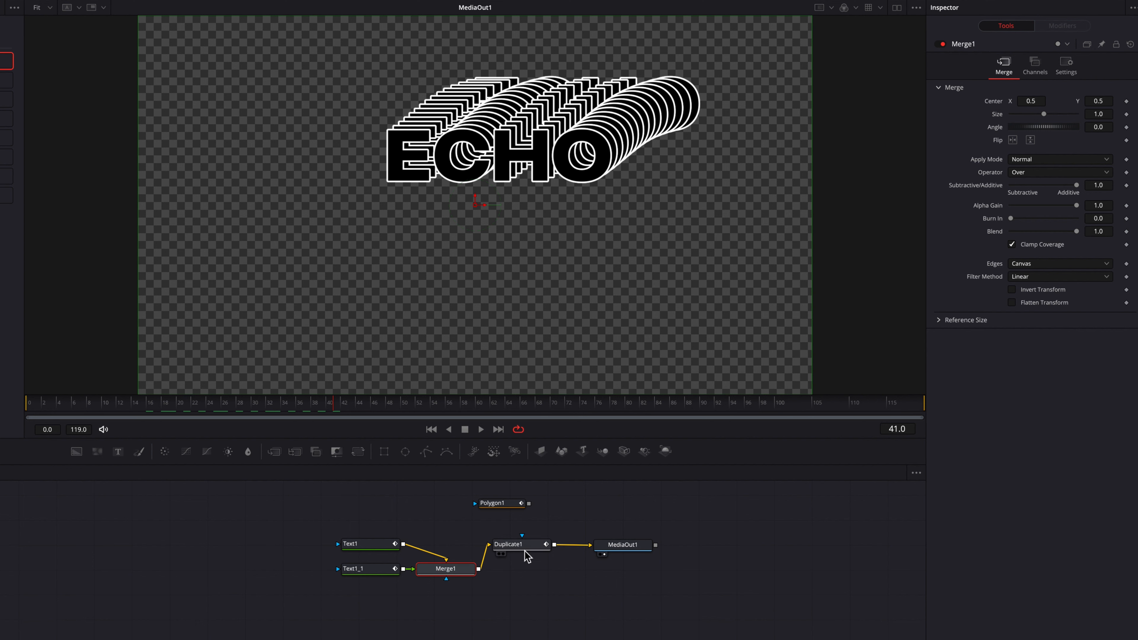
drag(445, 568, 492, 573)
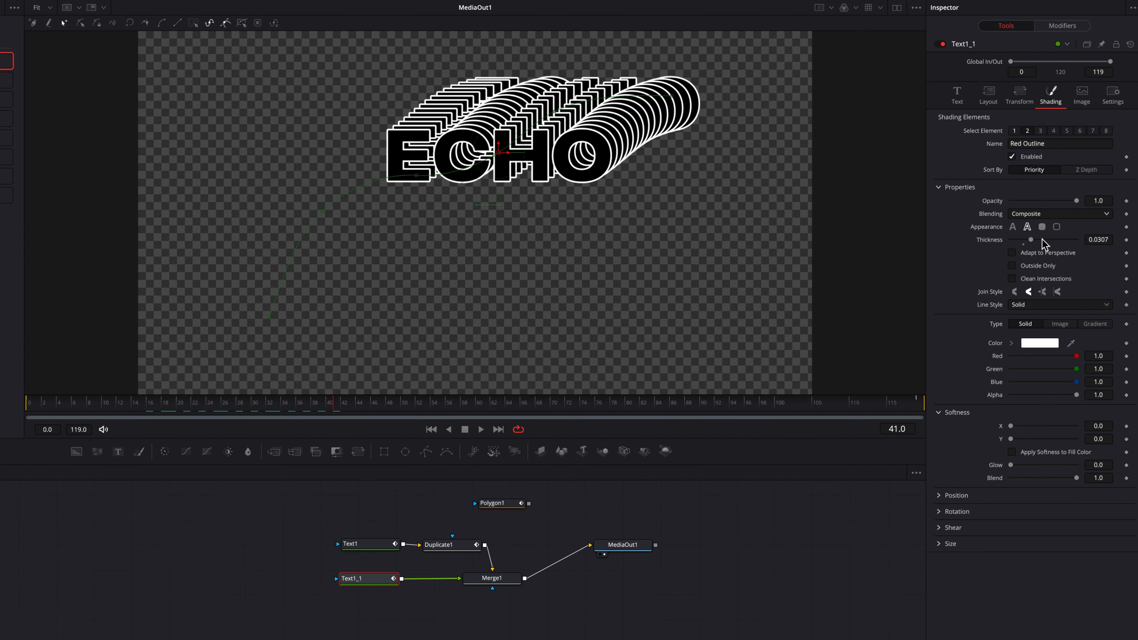
Turn Text1_1's fill colour to yellow so the front ECHO stands out.
click(1026, 130)
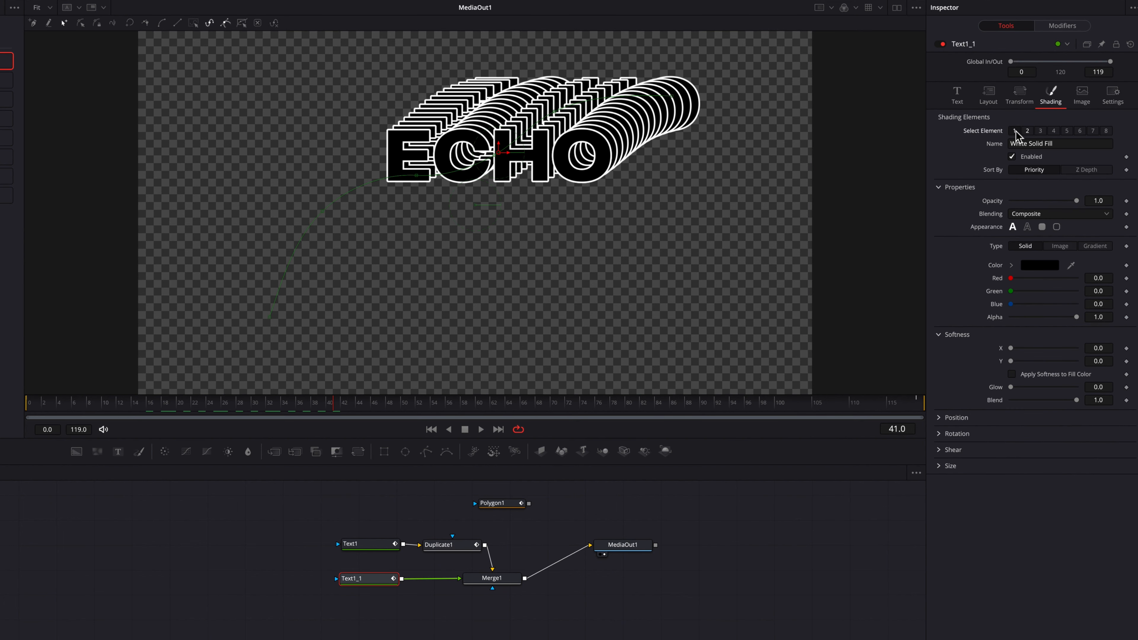
click(1039, 265)
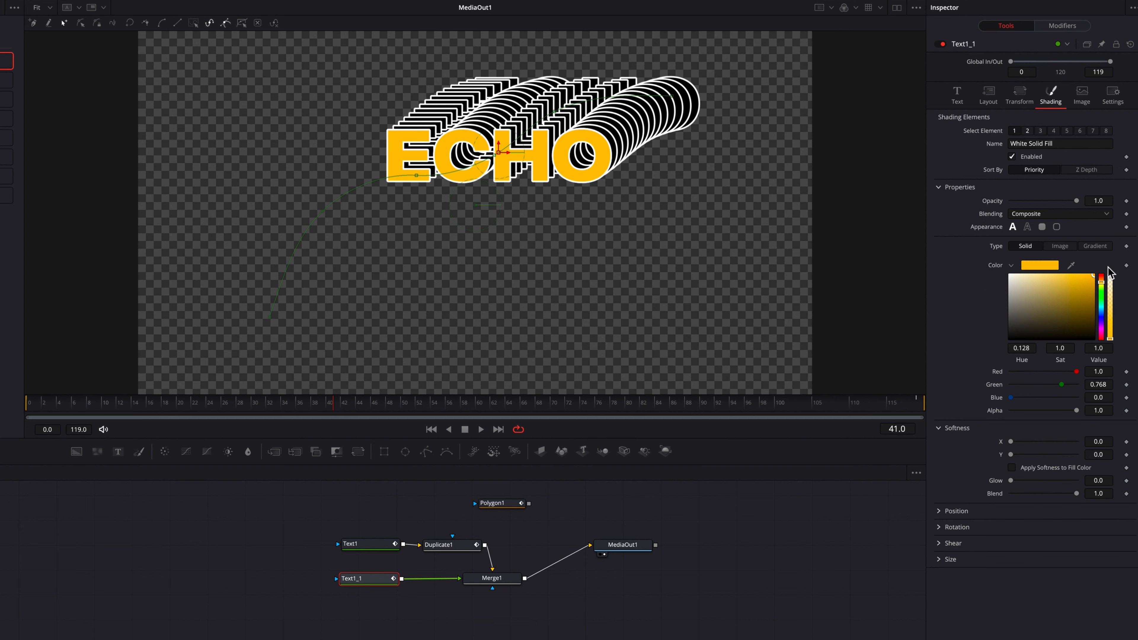
drag(1103, 272, 1103, 288)
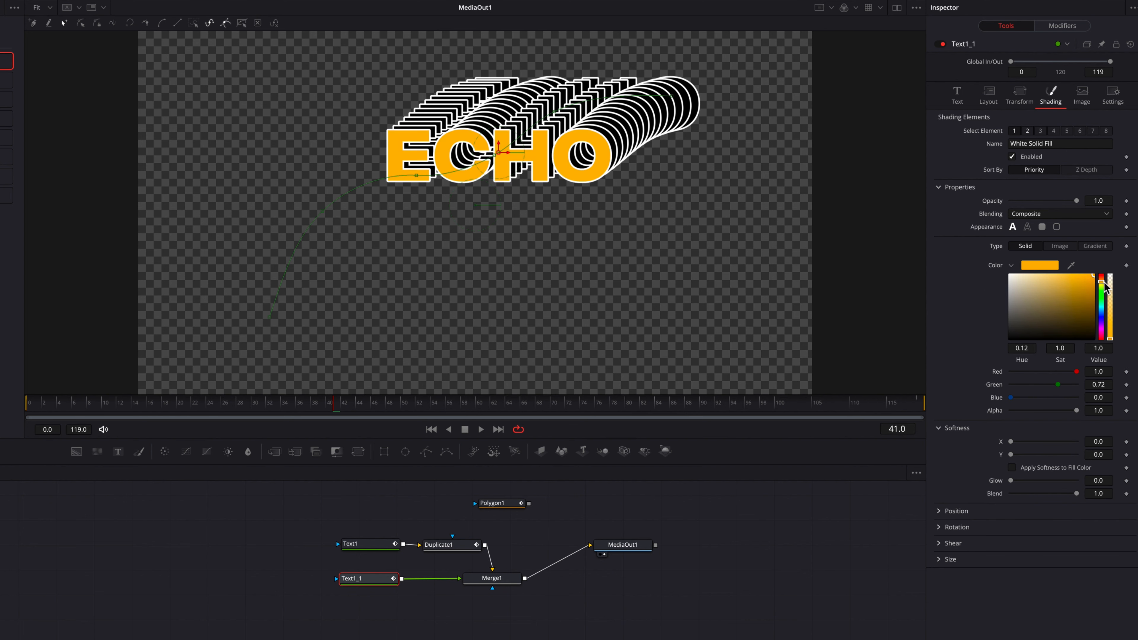